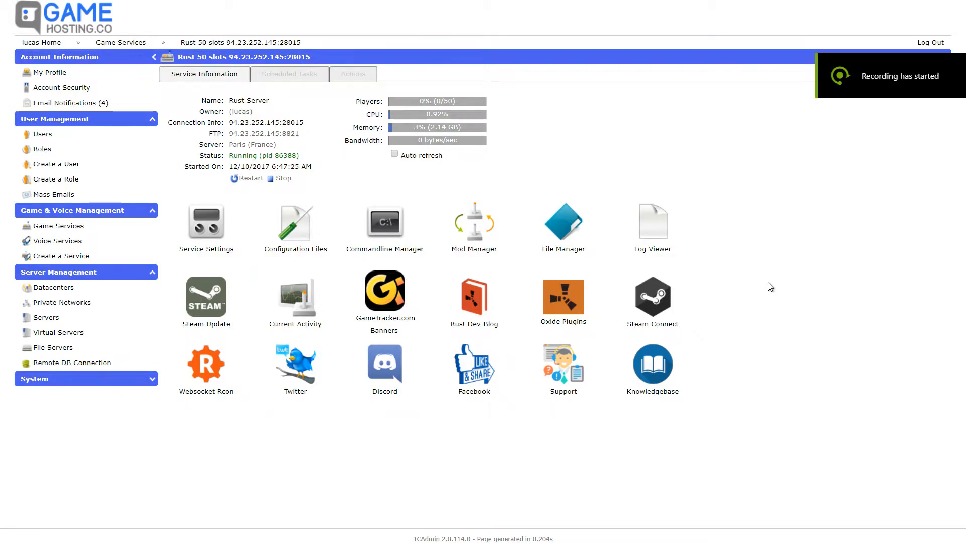
pyautogui.moveTo(205, 369)
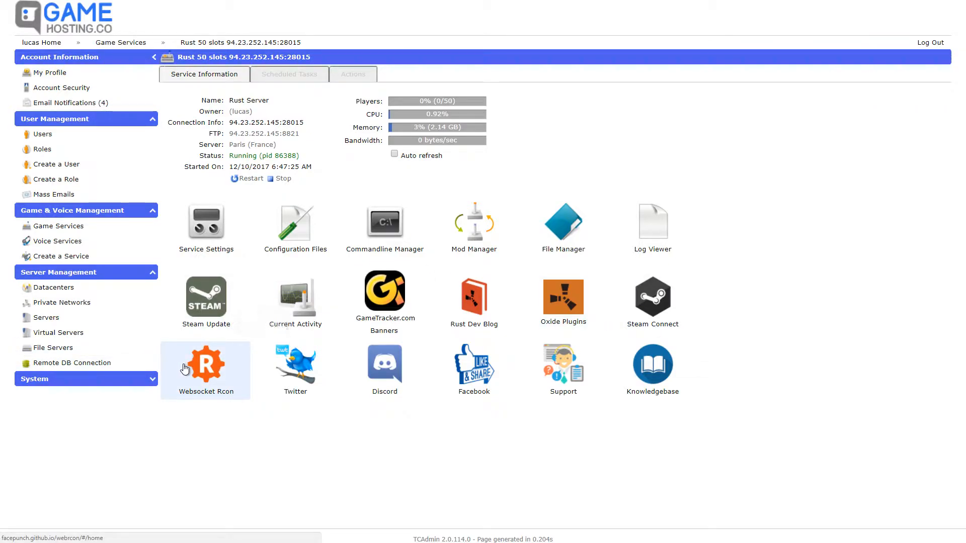
# - Show the Rust server's mod list with Oxide and Rust:IO marked Not Installed
pyautogui.click(562, 294)
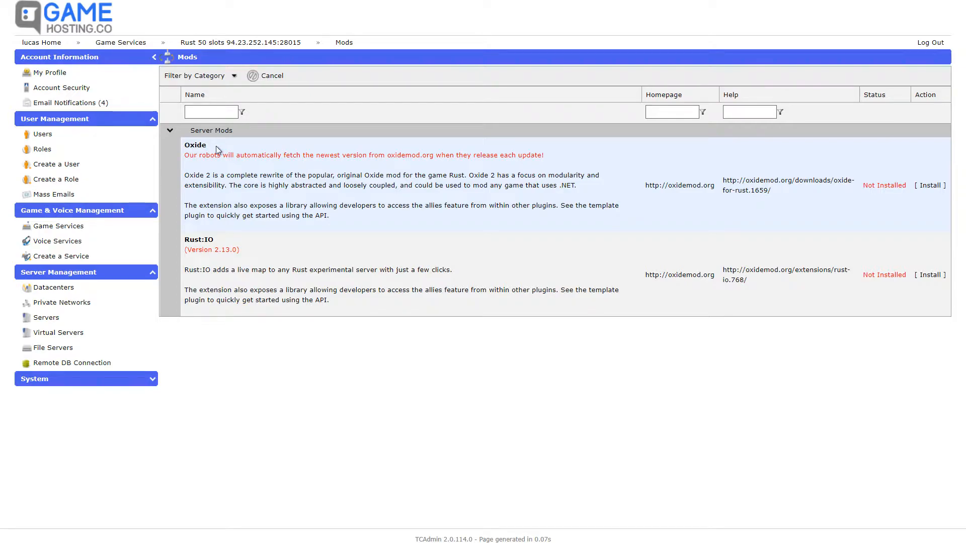
# - Request installation of the Oxide mod from the Mods list
pyautogui.click(929, 185)
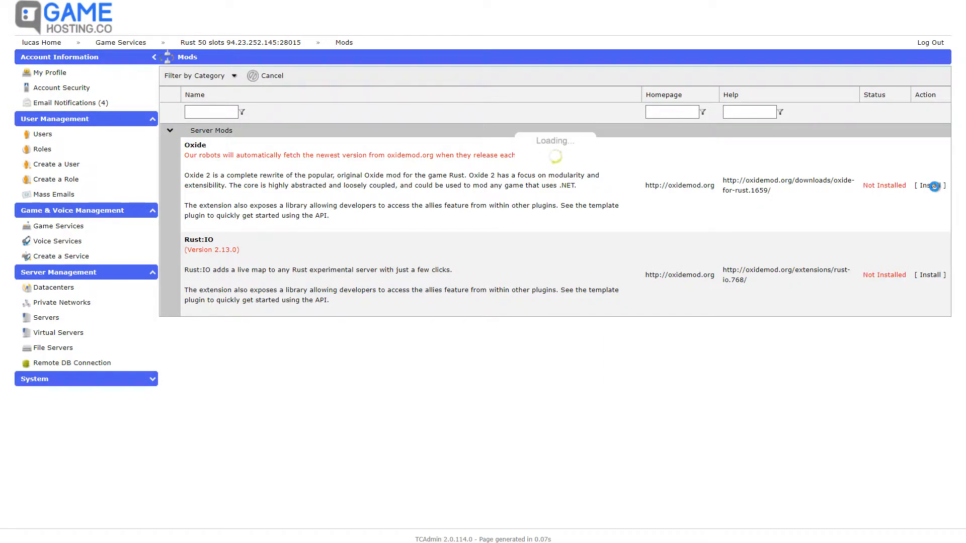
# - Run the Oxide install task to completion so its status reads Installed
pyautogui.click(929, 185)
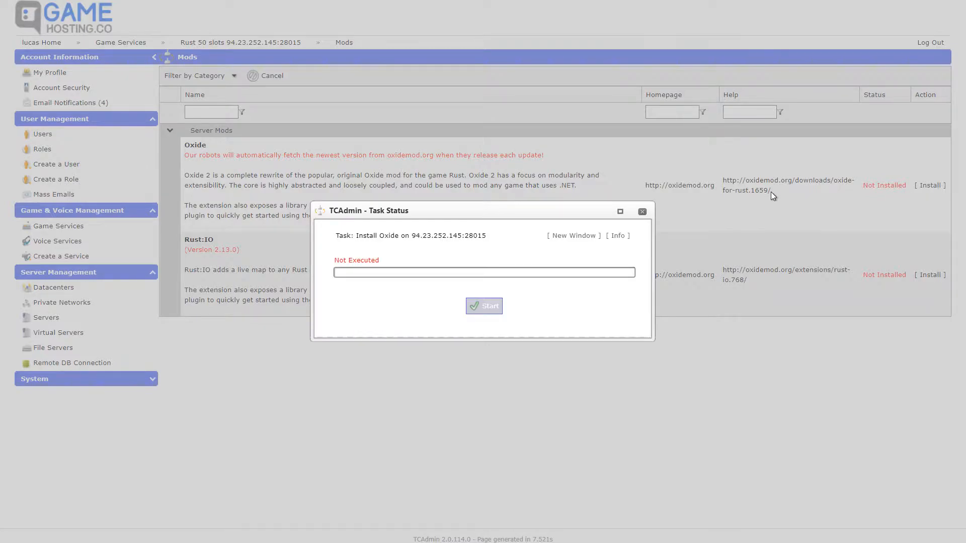
pyautogui.click(484, 306)
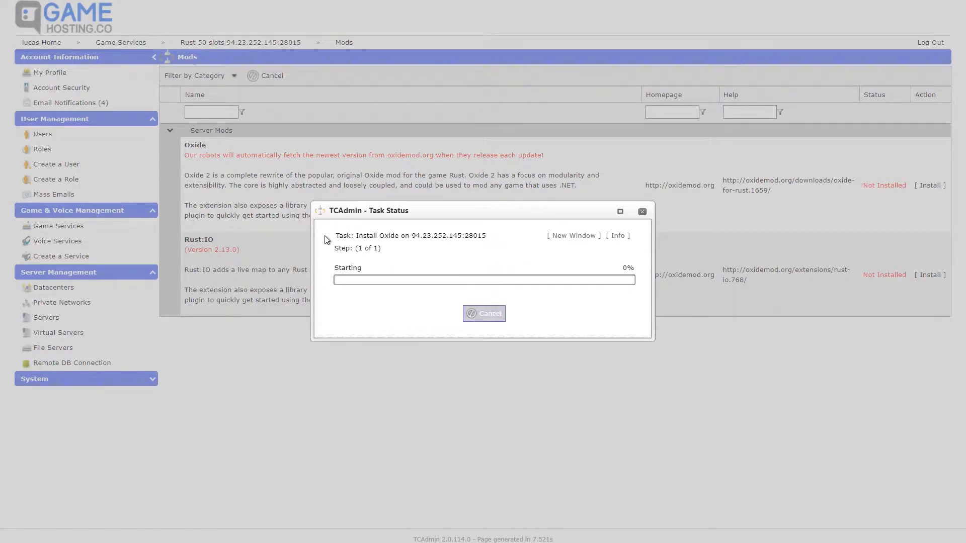
pyautogui.moveTo(498, 217)
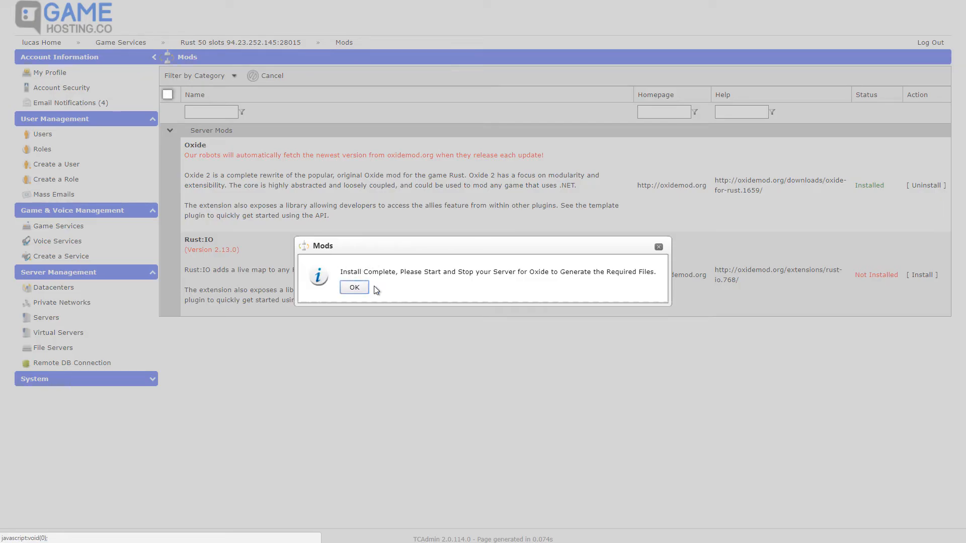
pyautogui.moveTo(419, 281)
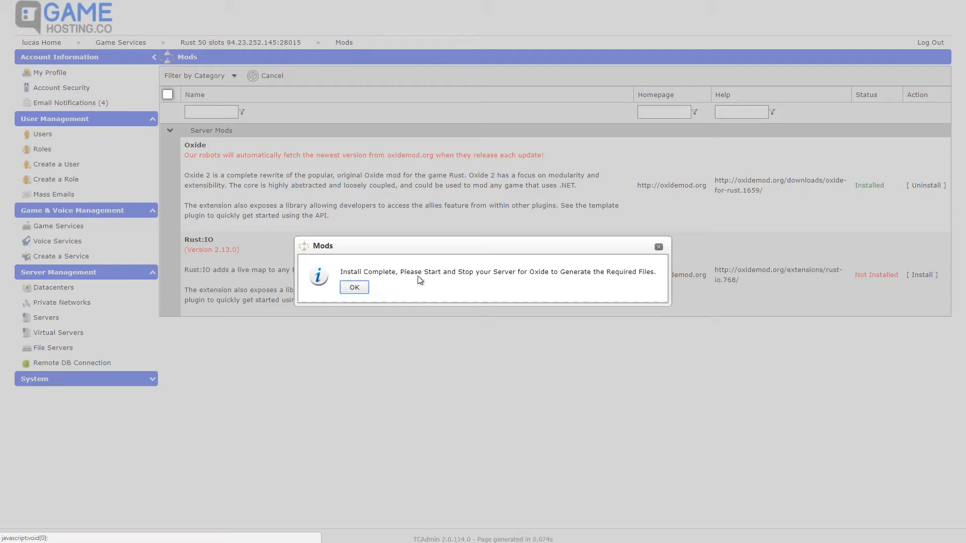
pyautogui.moveTo(489, 281)
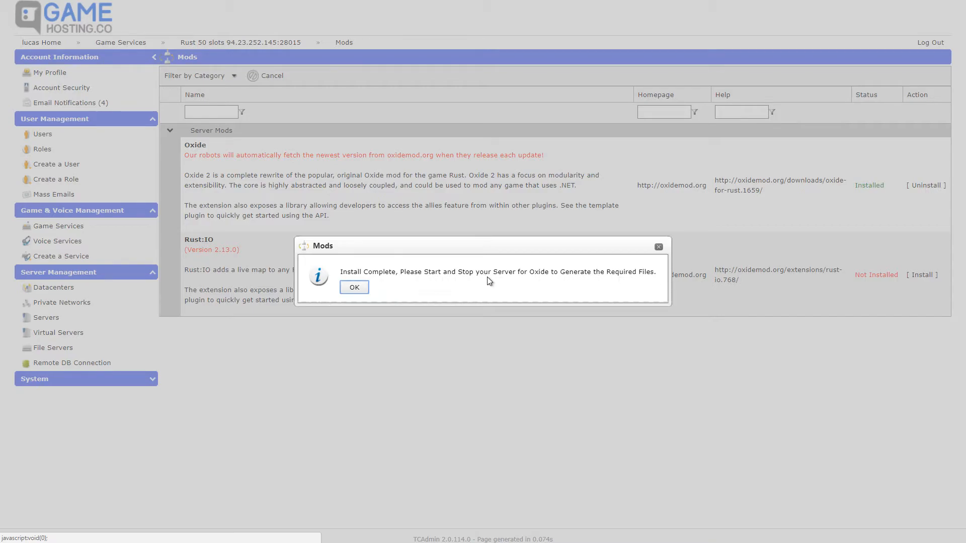
pyautogui.click(353, 287)
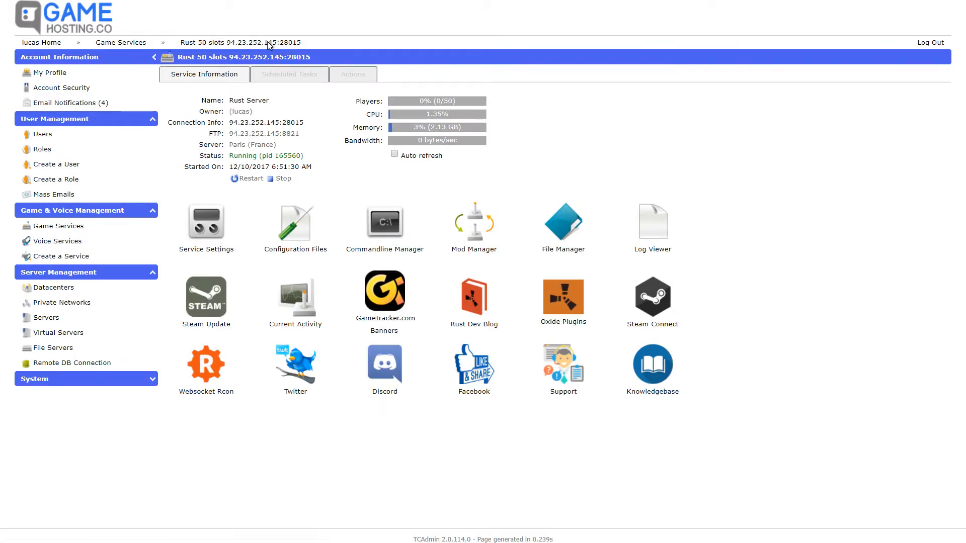
# - Restart the Rust server from its overview page and select its connection address
pyautogui.click(245, 179)
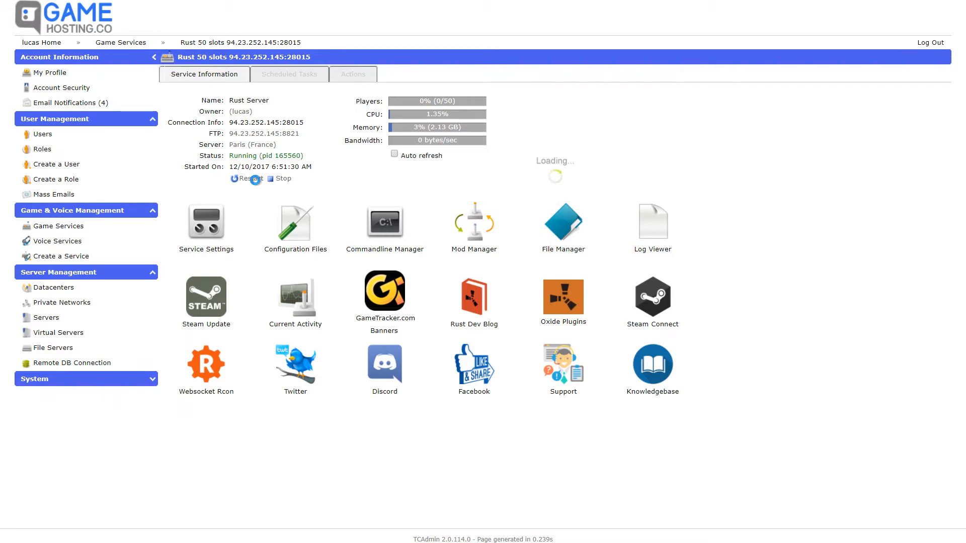
pyautogui.click(247, 178)
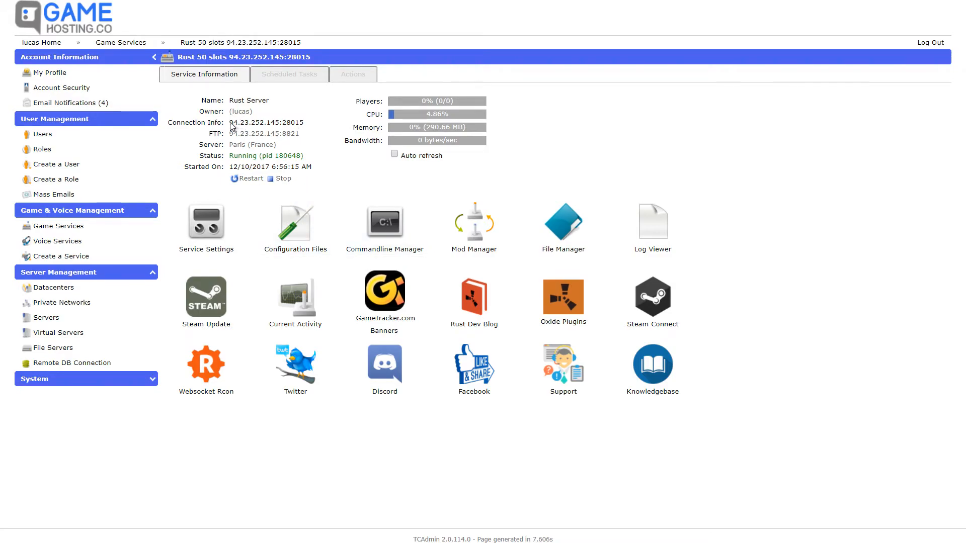
pyautogui.doubleClick(266, 123)
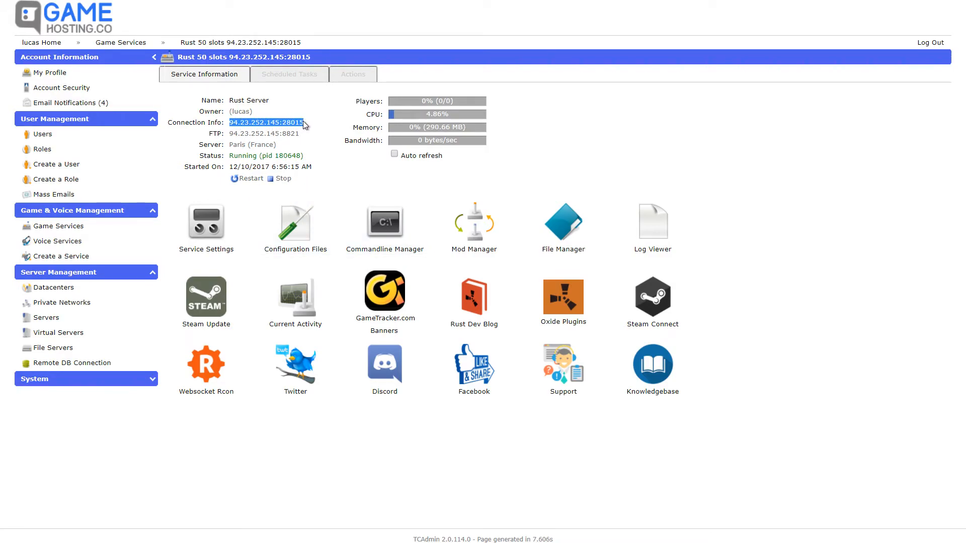
pyautogui.moveTo(305, 134)
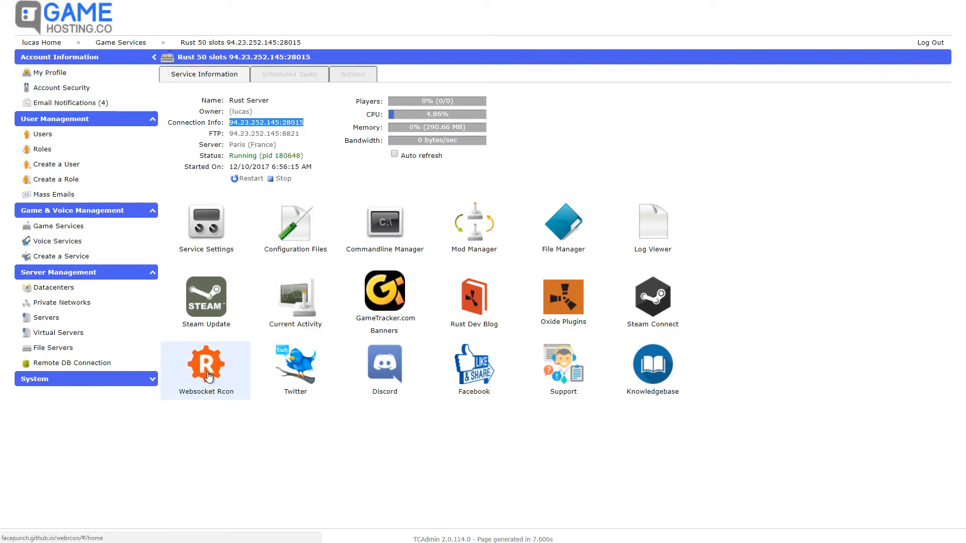
# - Connect Rust WebRcon to 94.23.252.145:28016 and enter status in the console
pyautogui.click(205, 371)
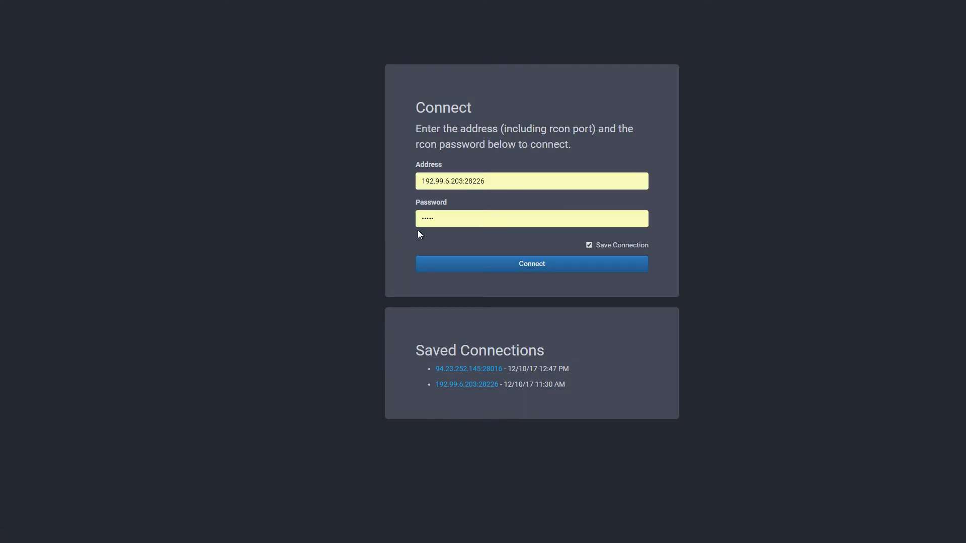
pyautogui.moveTo(411, 137)
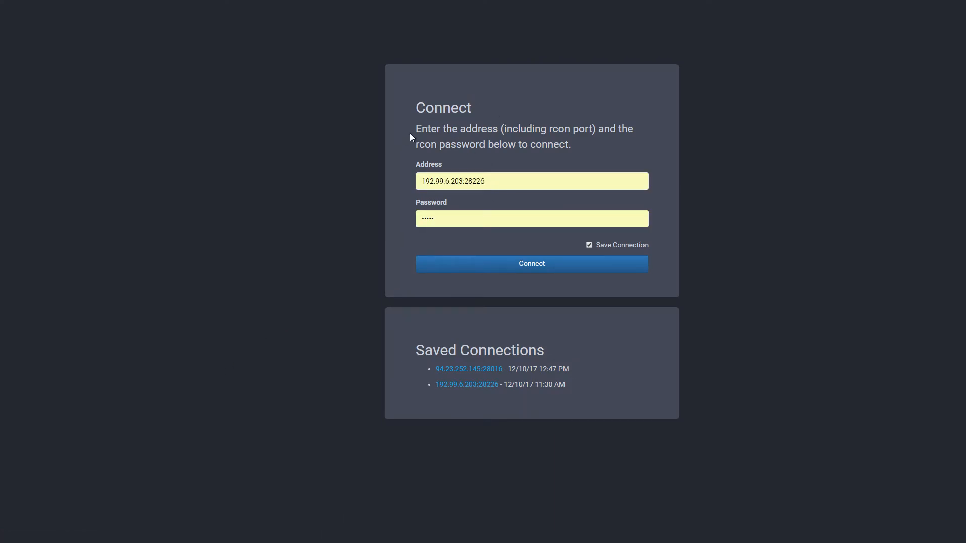
pyautogui.moveTo(616, 134)
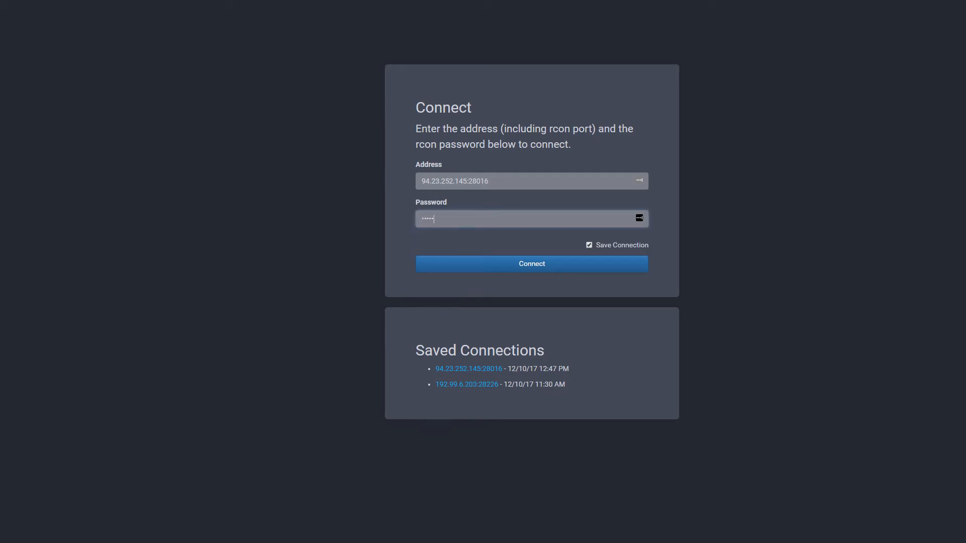
pyautogui.click(531, 264)
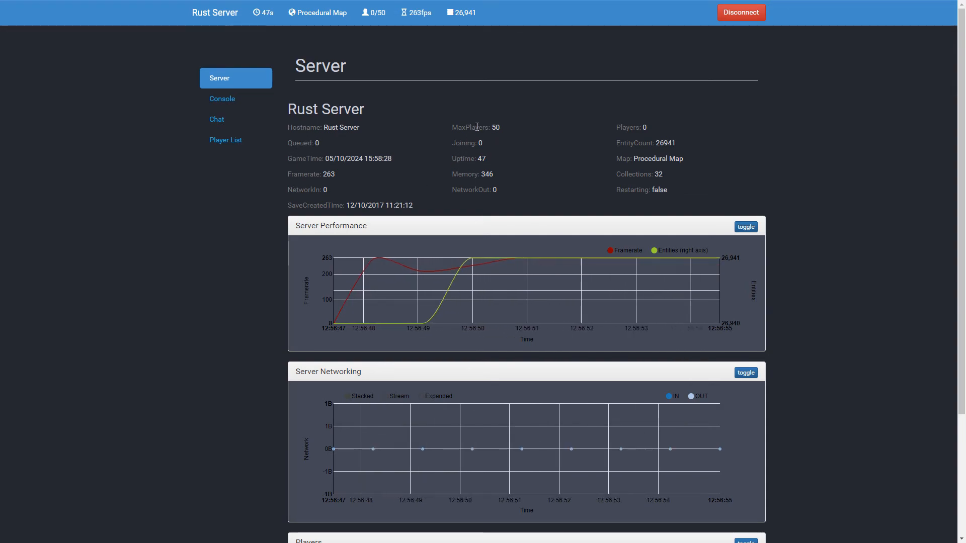
pyautogui.click(221, 98)
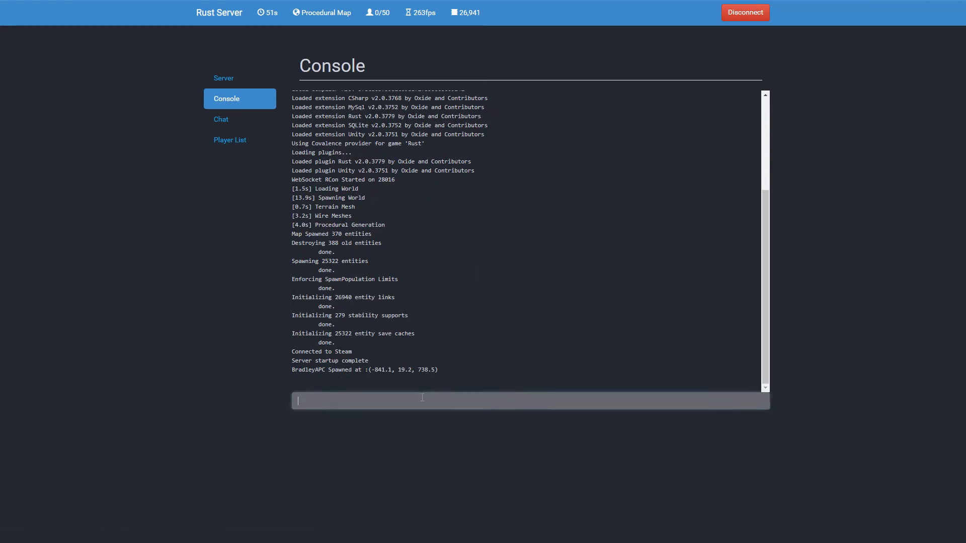
pyautogui.write('status')
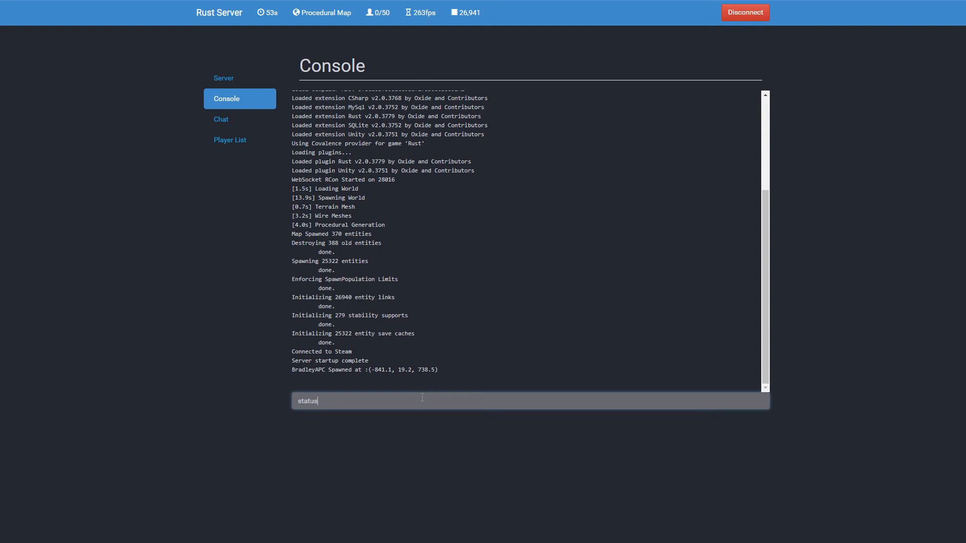
# - View the server chat, then the player list showing no connected players
pyautogui.click(240, 119)
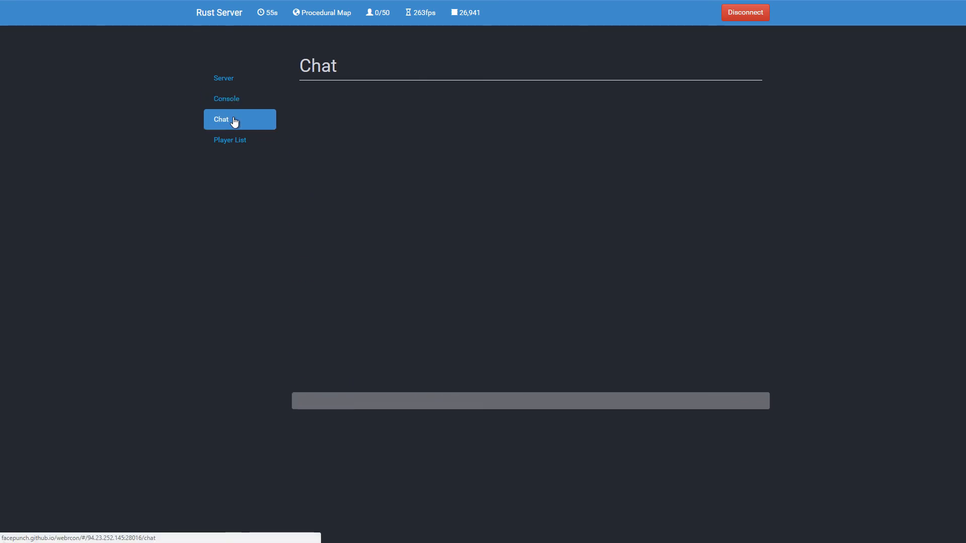
pyautogui.moveTo(229, 140)
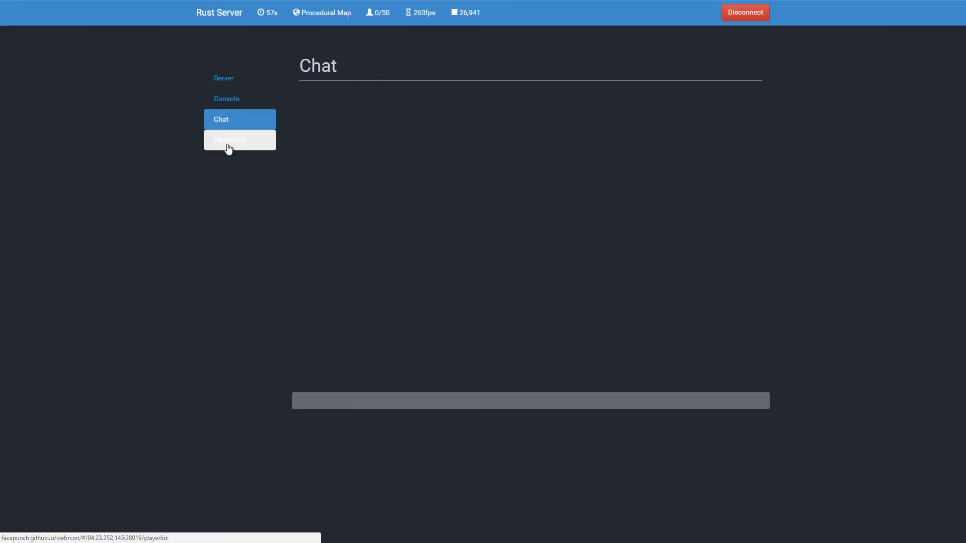
pyautogui.click(239, 140)
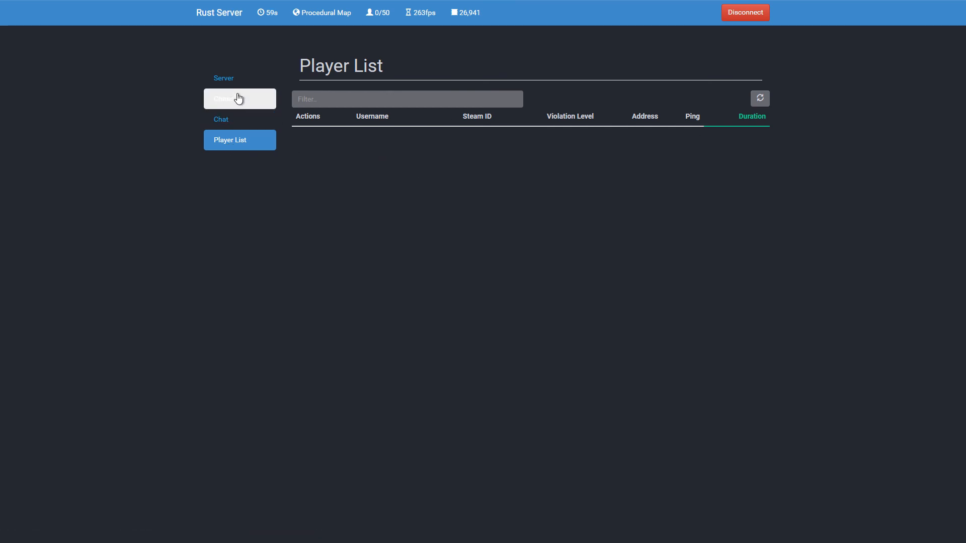